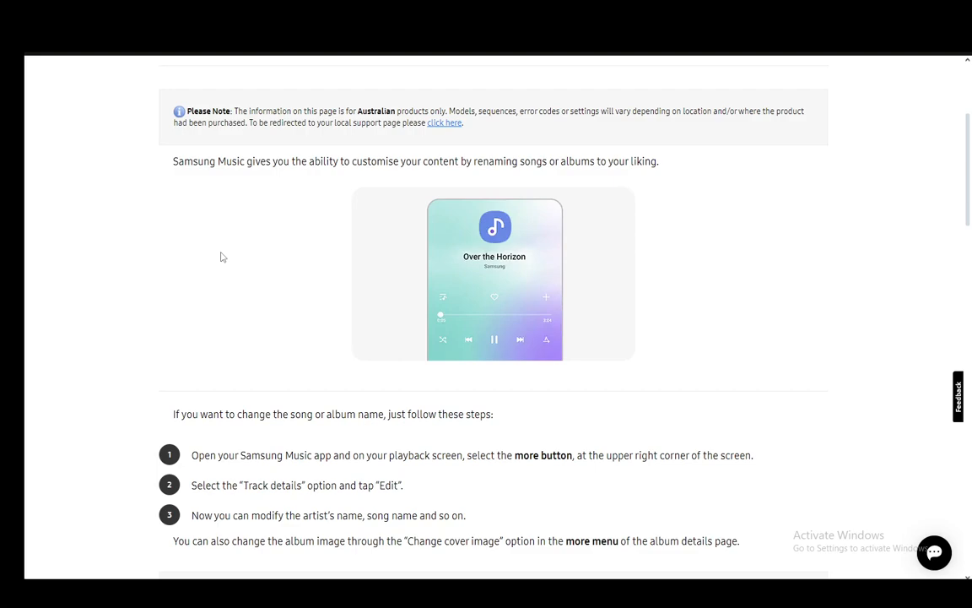
mouse_move(294, 394)
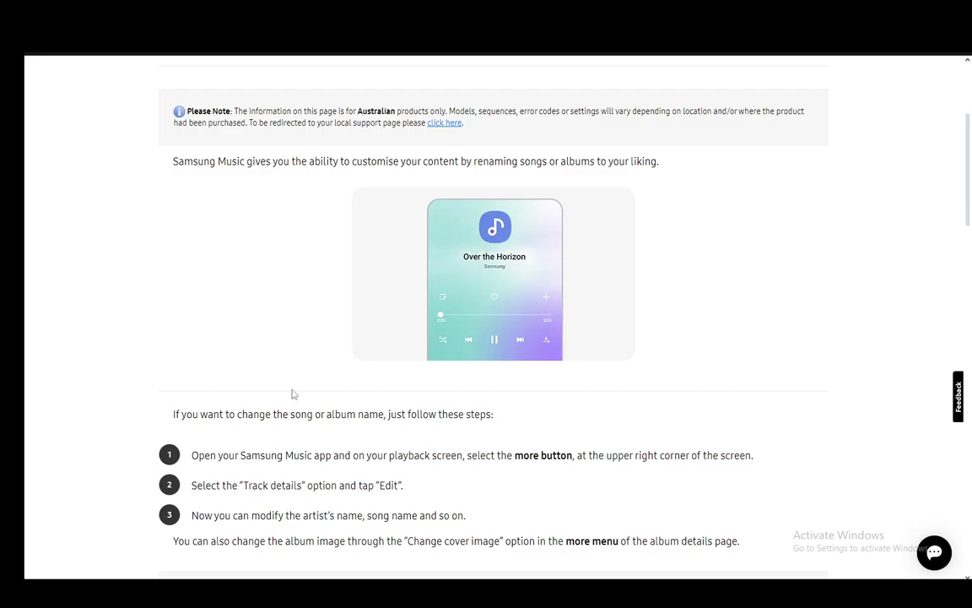
mouse_move(379, 455)
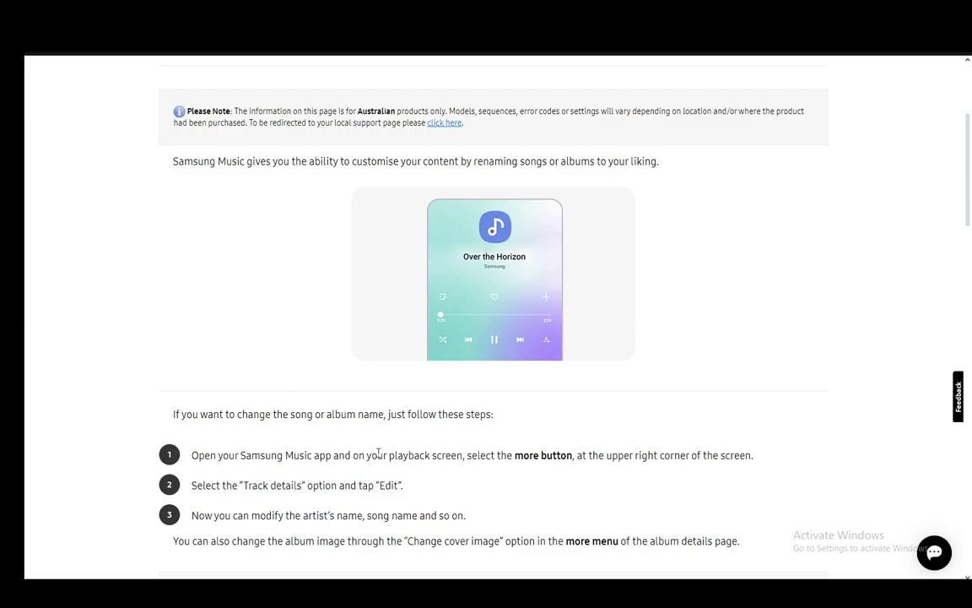
mouse_move(670, 455)
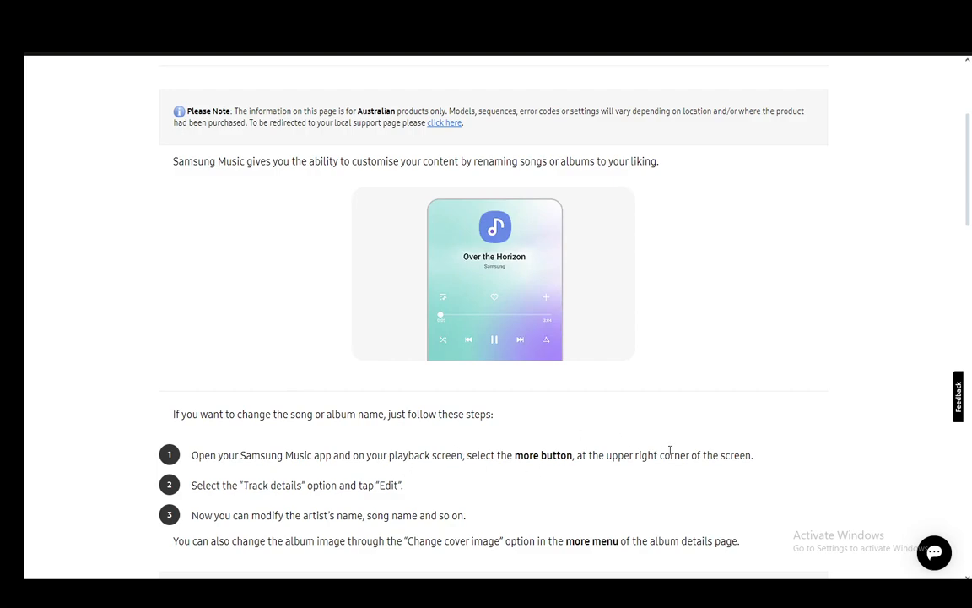
mouse_move(504, 491)
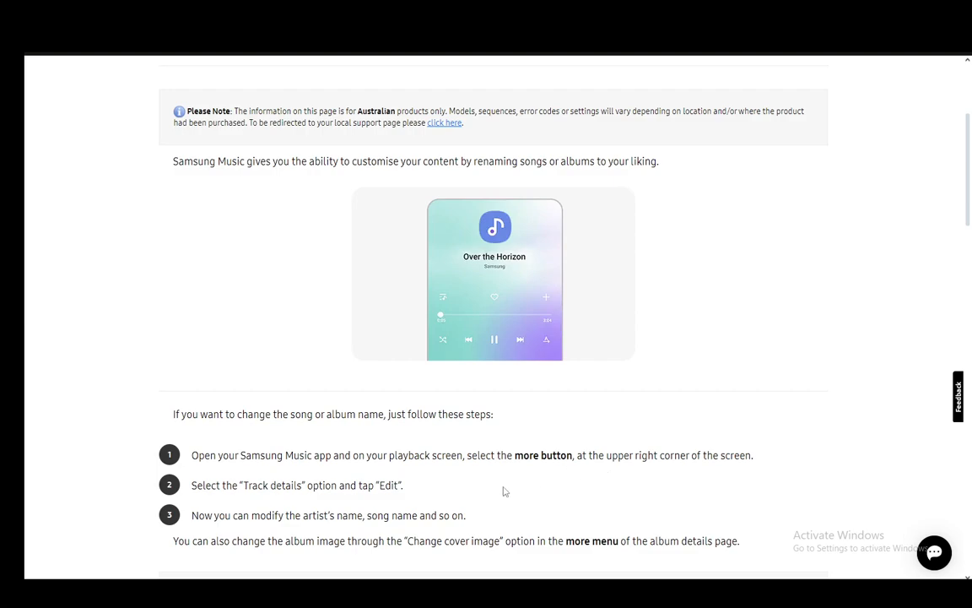
mouse_move(401, 503)
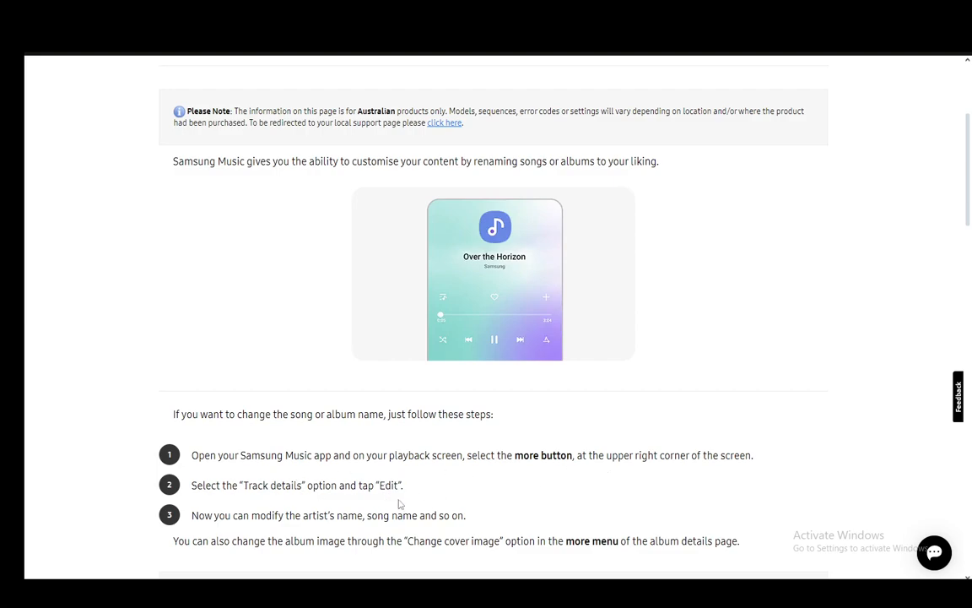
mouse_move(468, 534)
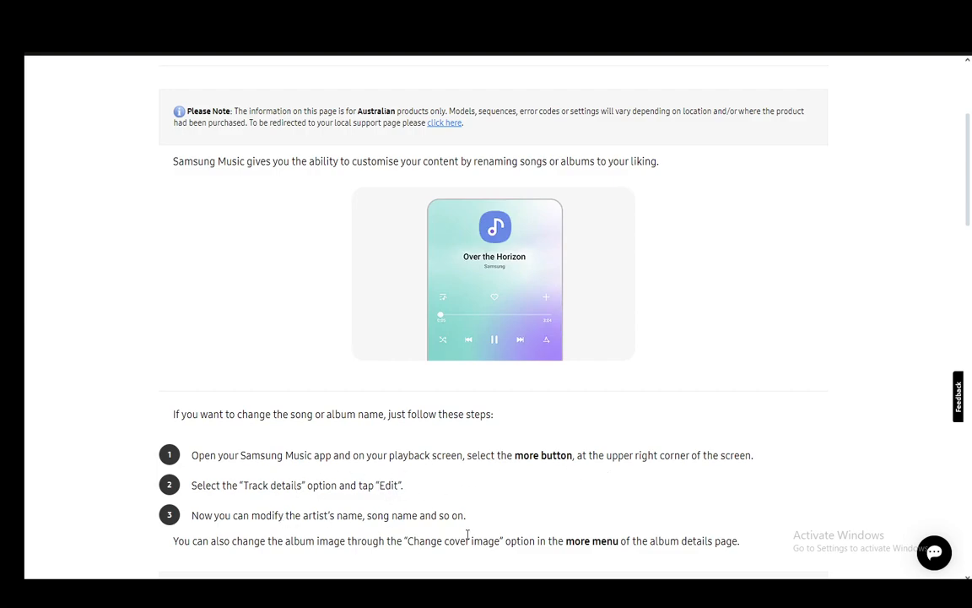
scroll("down", 3)
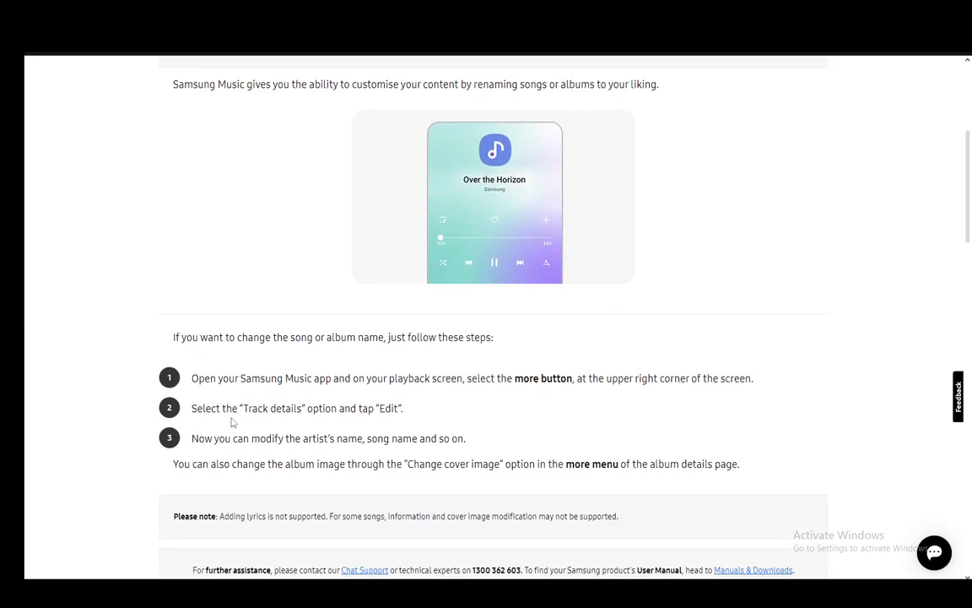
mouse_move(533, 468)
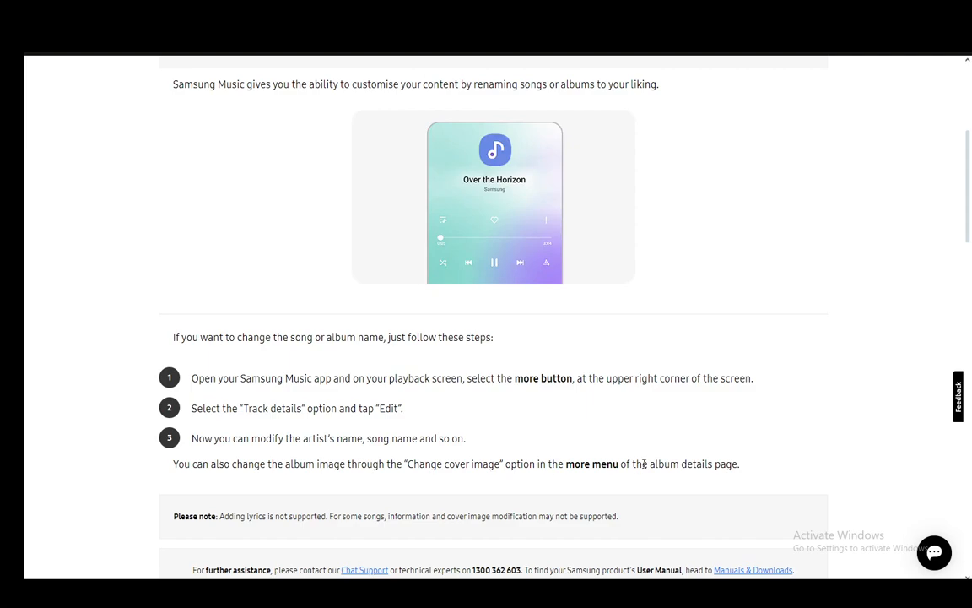
mouse_move(762, 438)
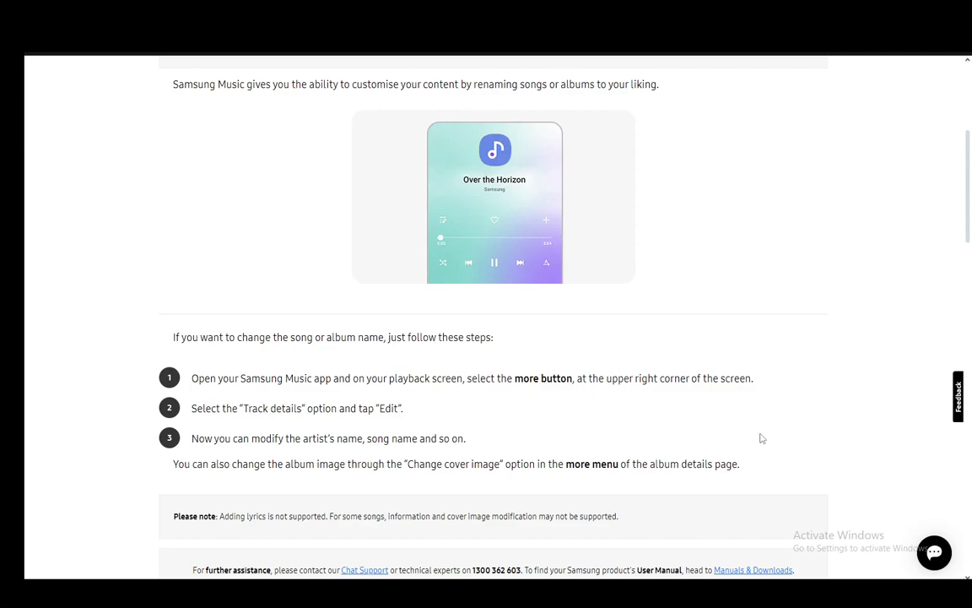
mouse_move(168, 234)
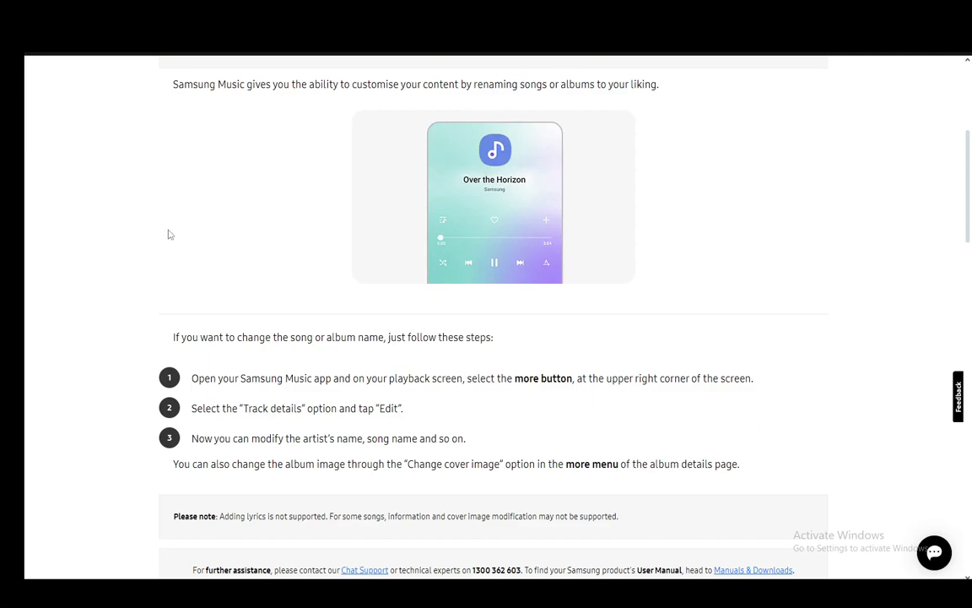